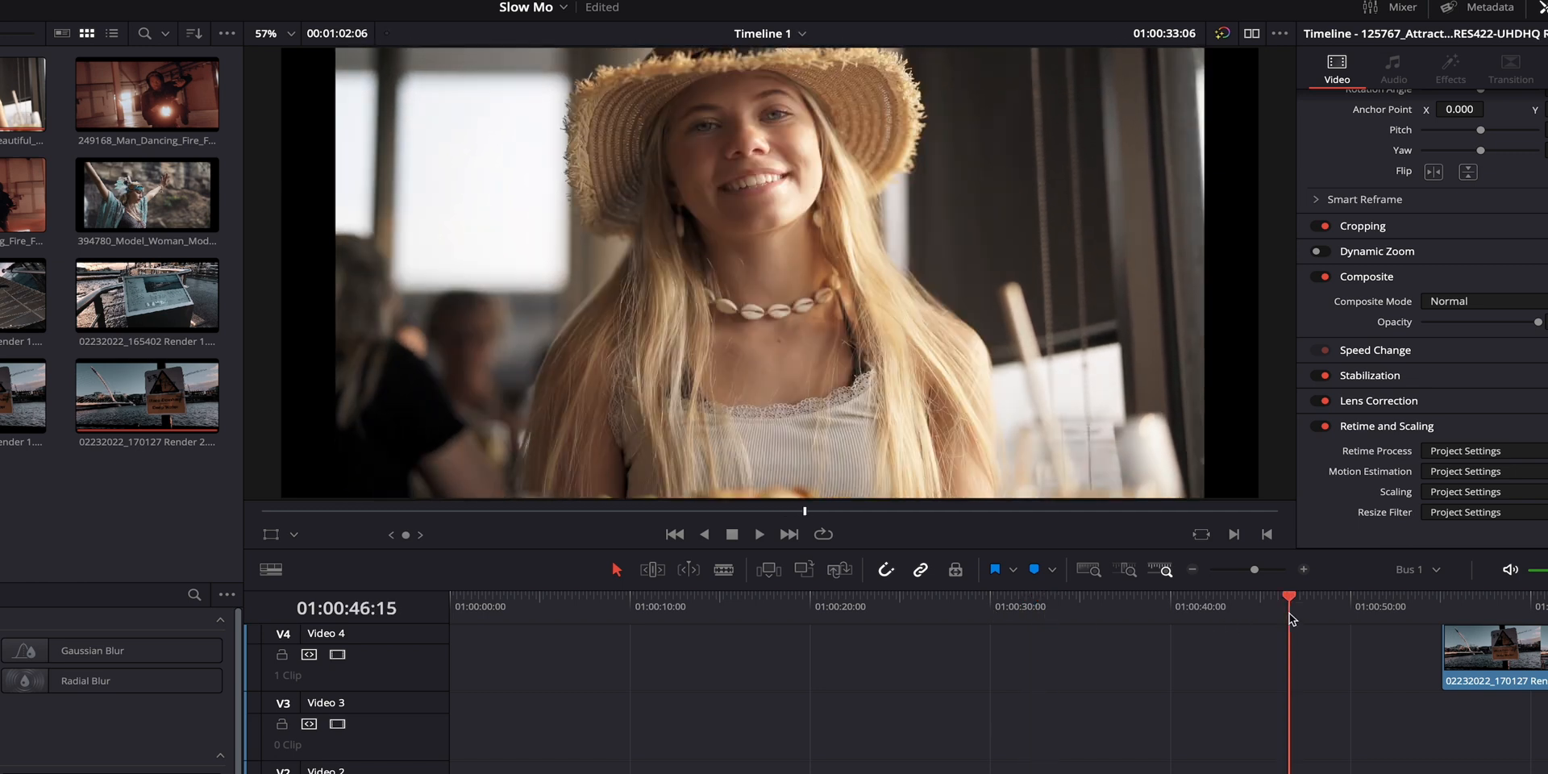
Play back the slow-motion dancer clip at the start of Timeline 1 in the viewer.
click(758, 534)
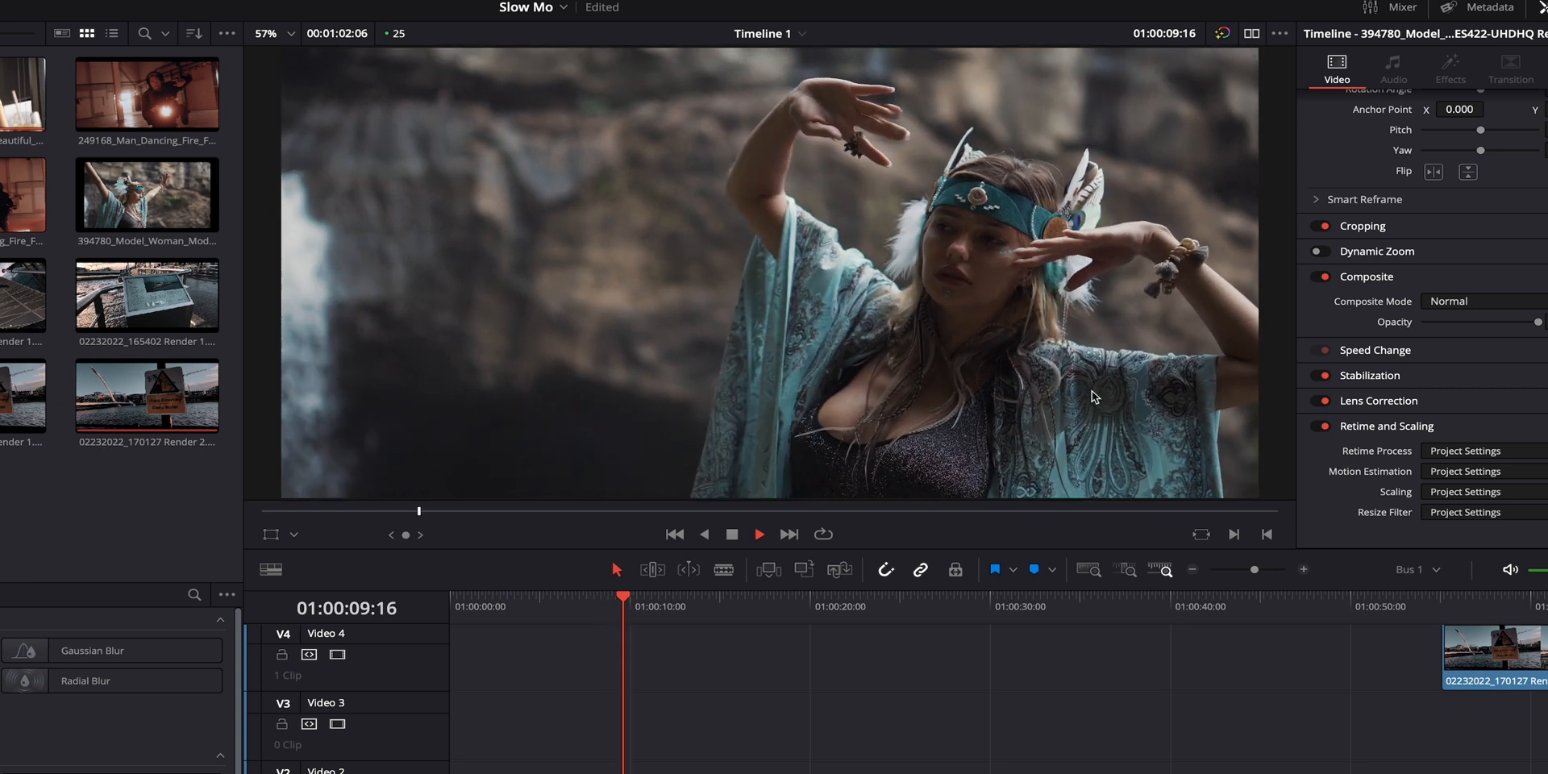
Replay the dancer clip from its start, then play the Deep Water bridge clip for comparison.
click(576, 595)
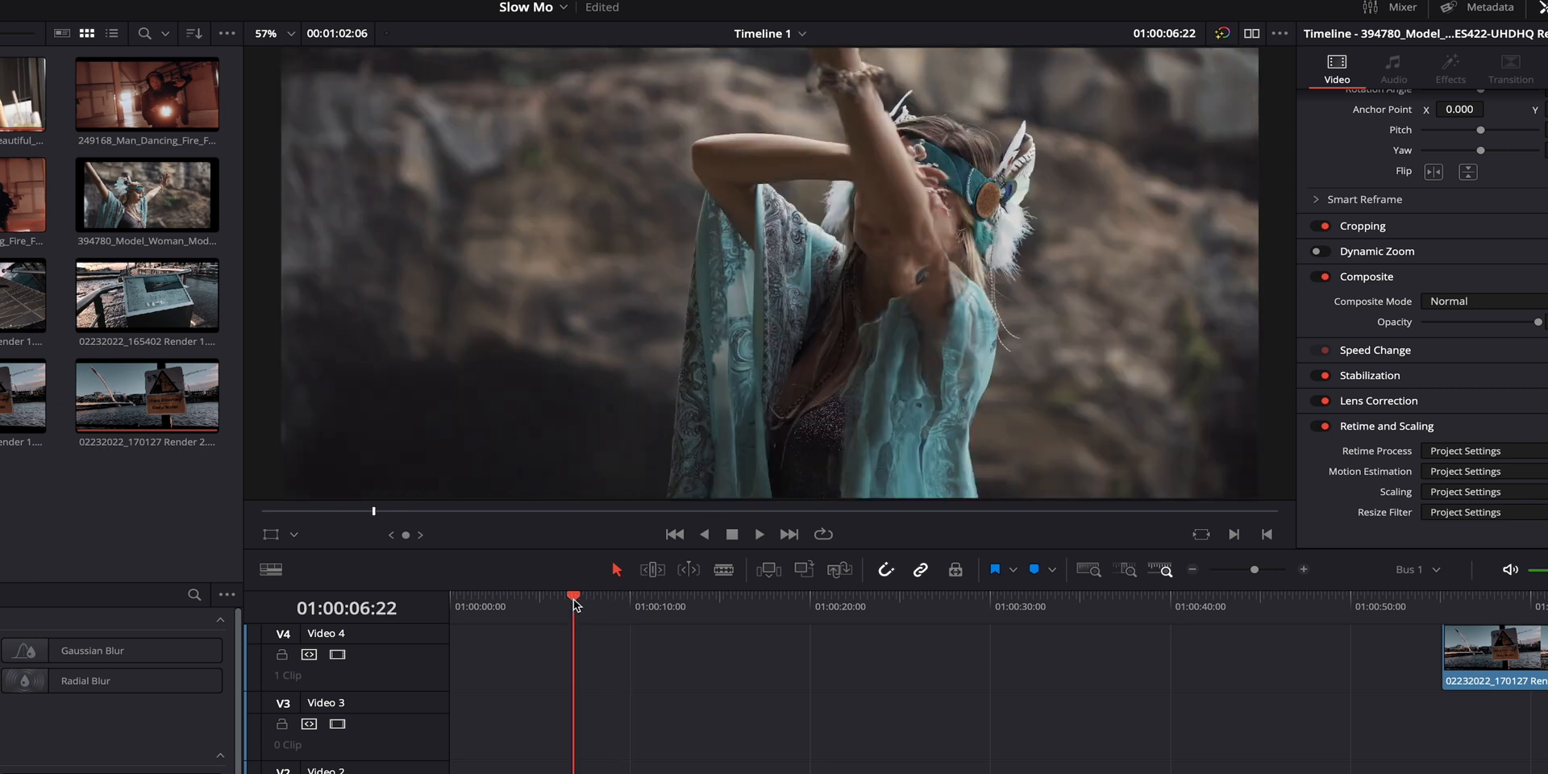
click(757, 533)
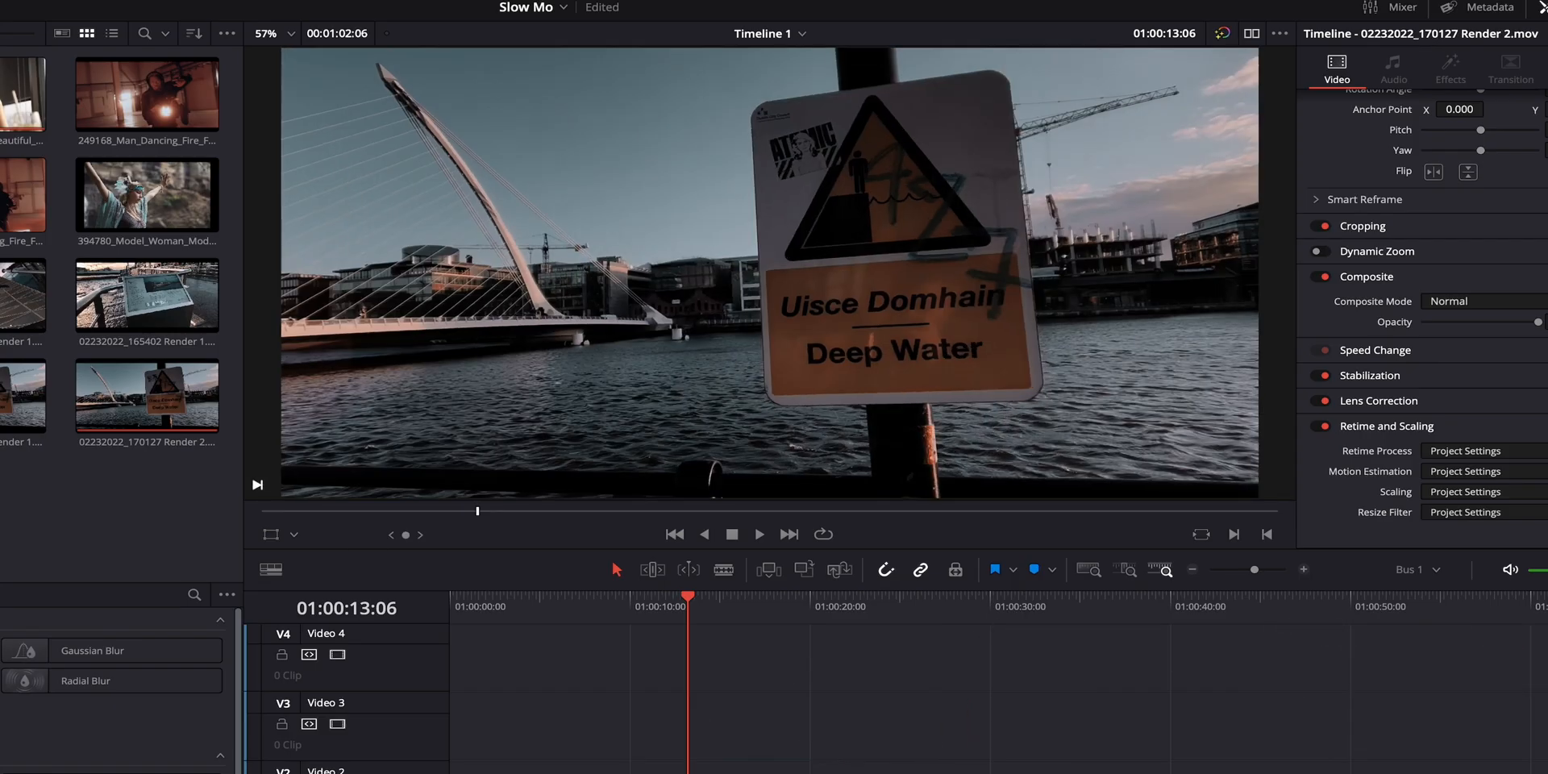
click(716, 599)
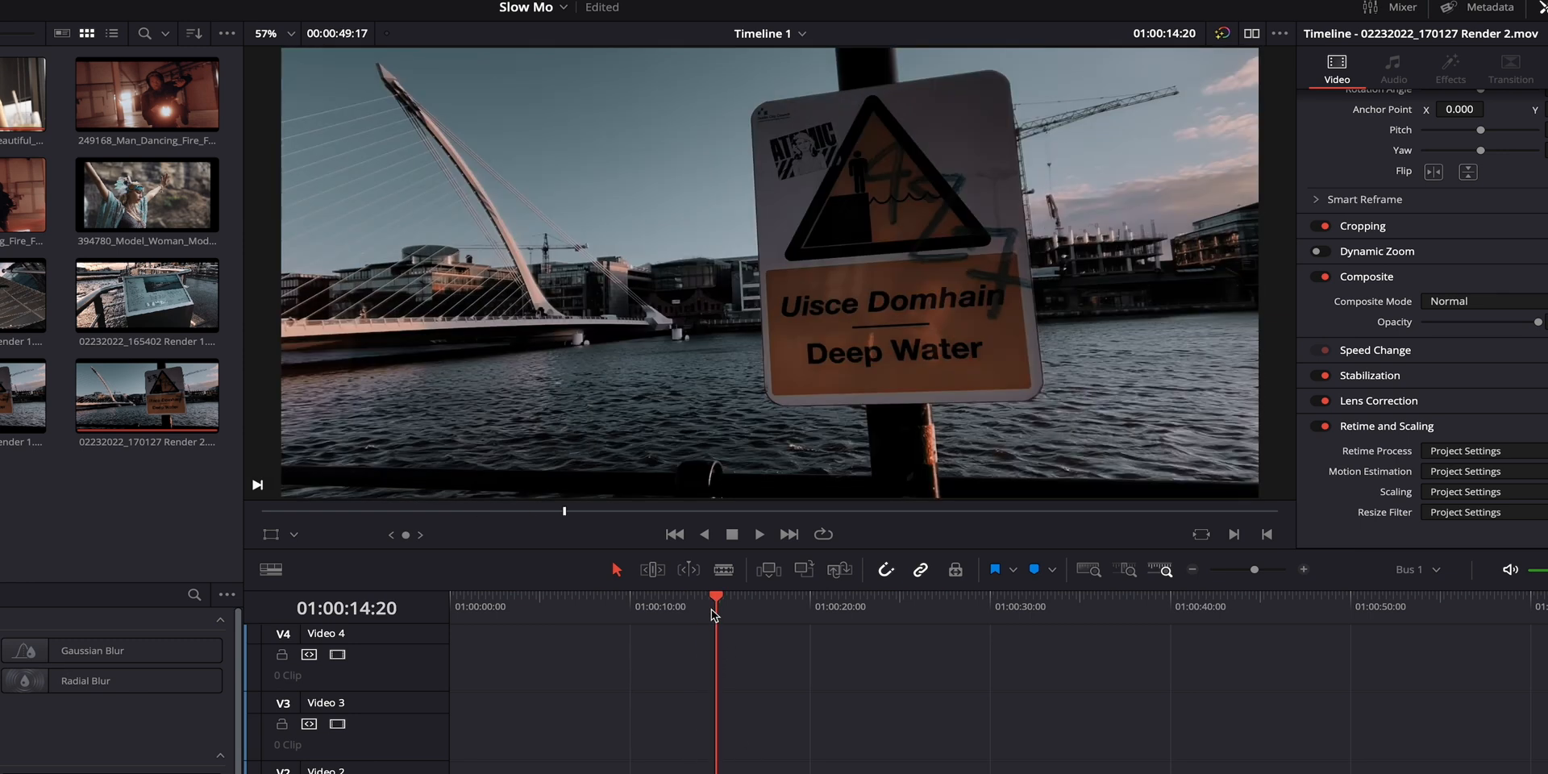
click(758, 534)
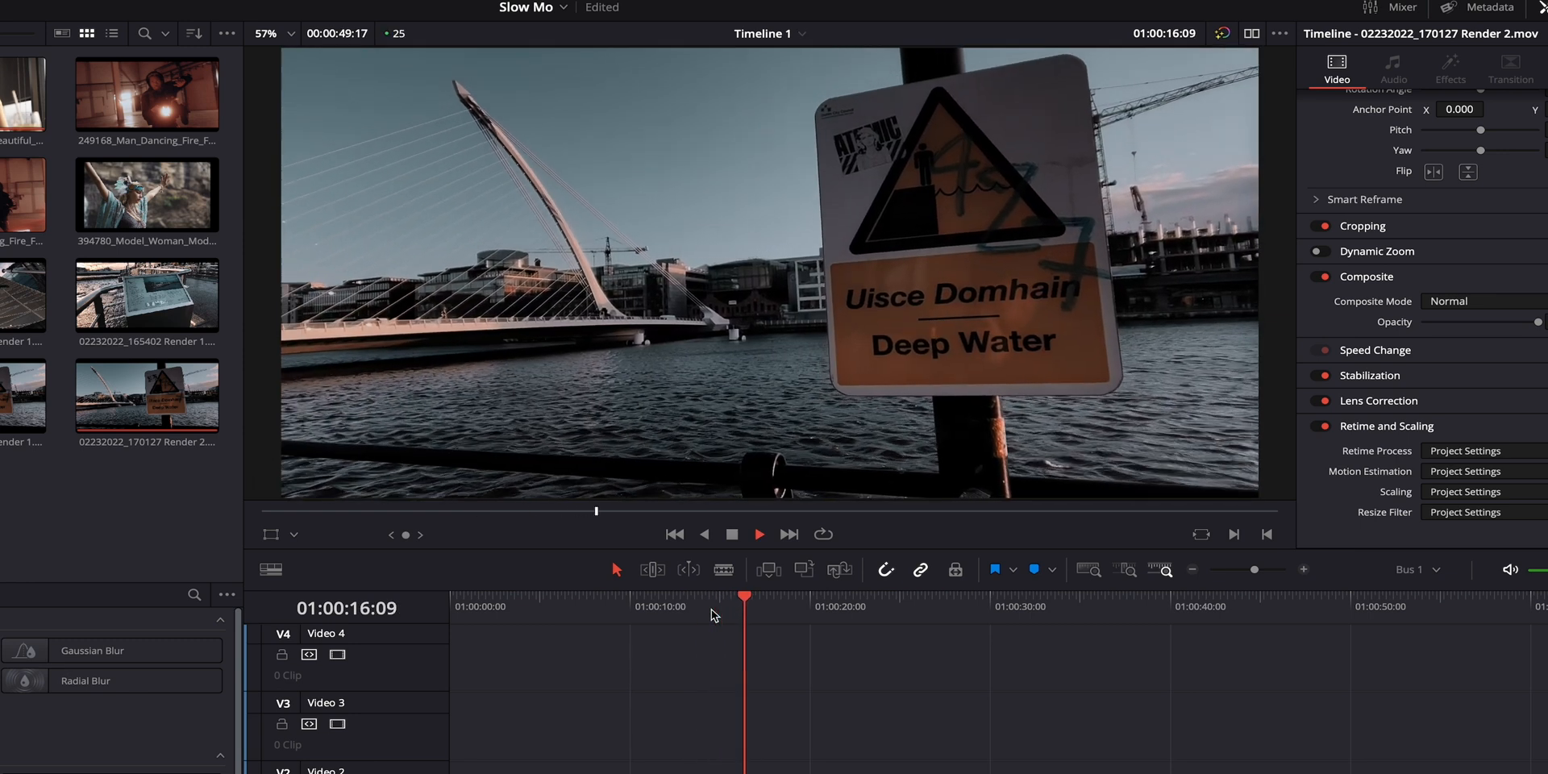